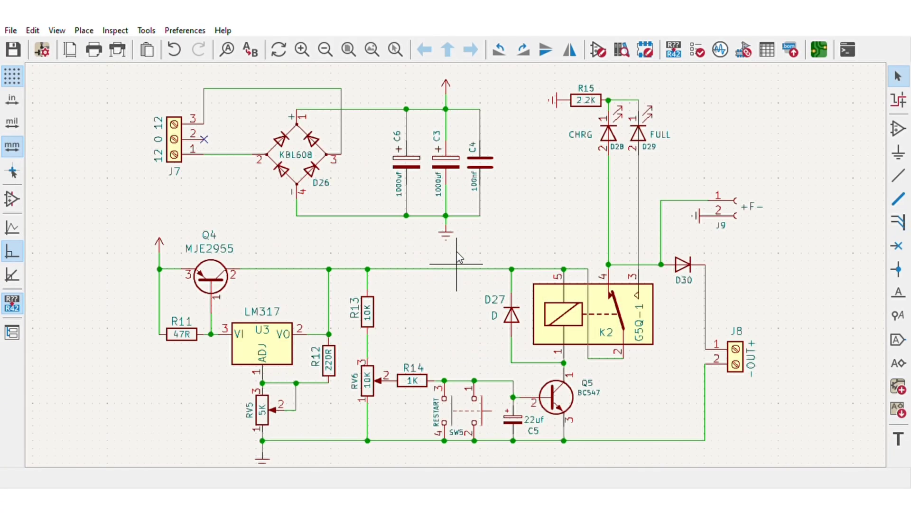
pyautogui.moveTo(331, 165)
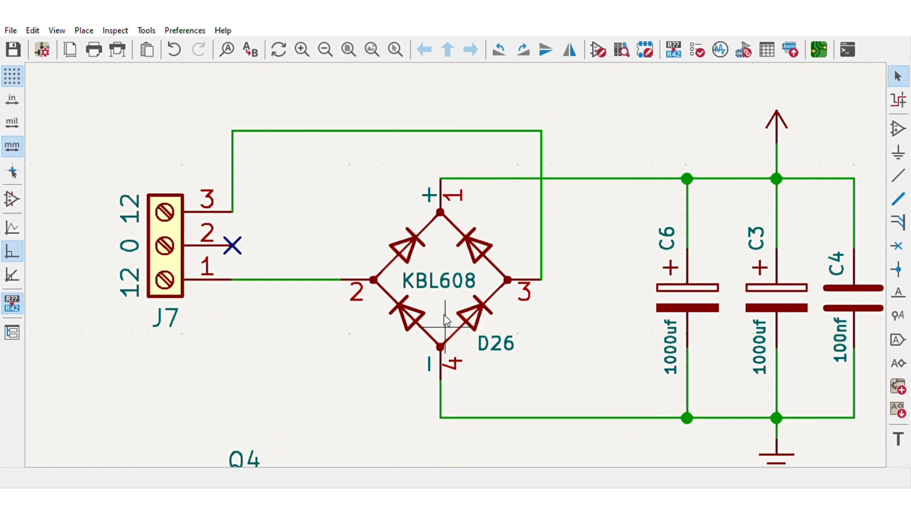
pyautogui.moveTo(789, 313)
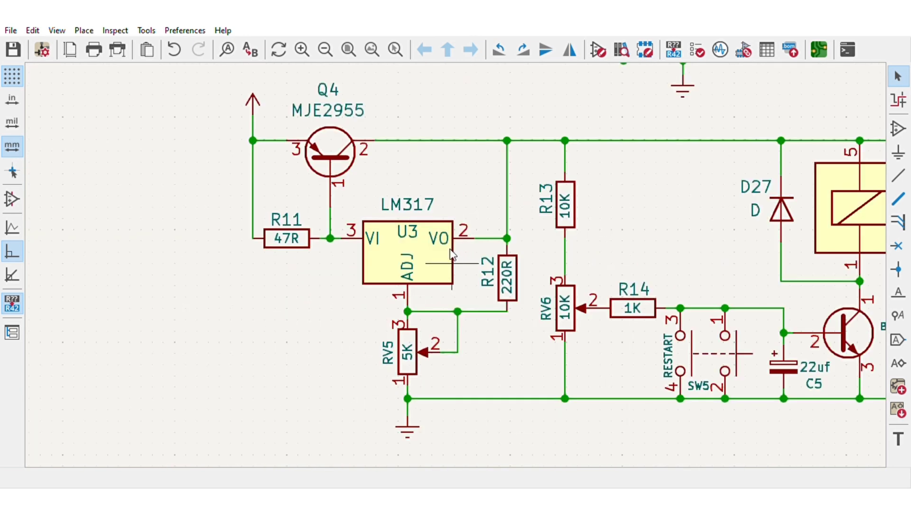
# Make F.Silkscreen the active layer and bring up the 3D Viewer of the charger board
pyautogui.click(407, 238)
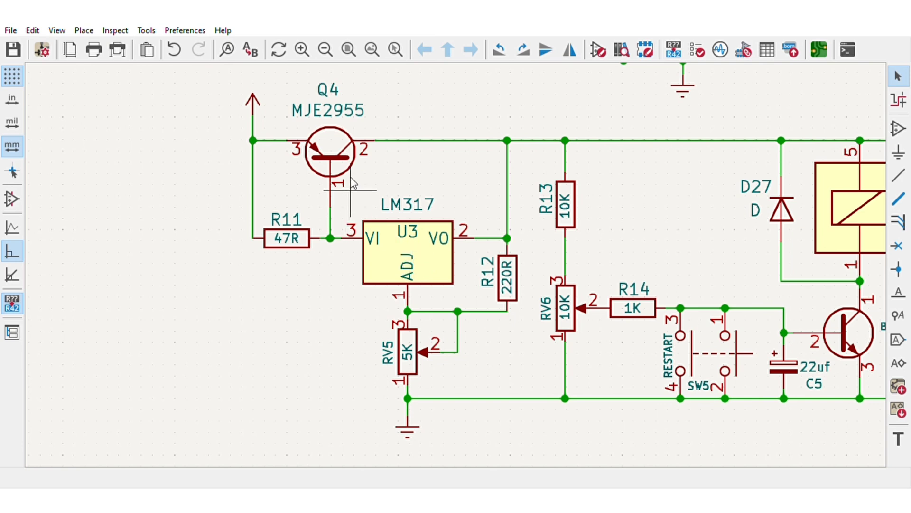
pyautogui.moveTo(372, 147)
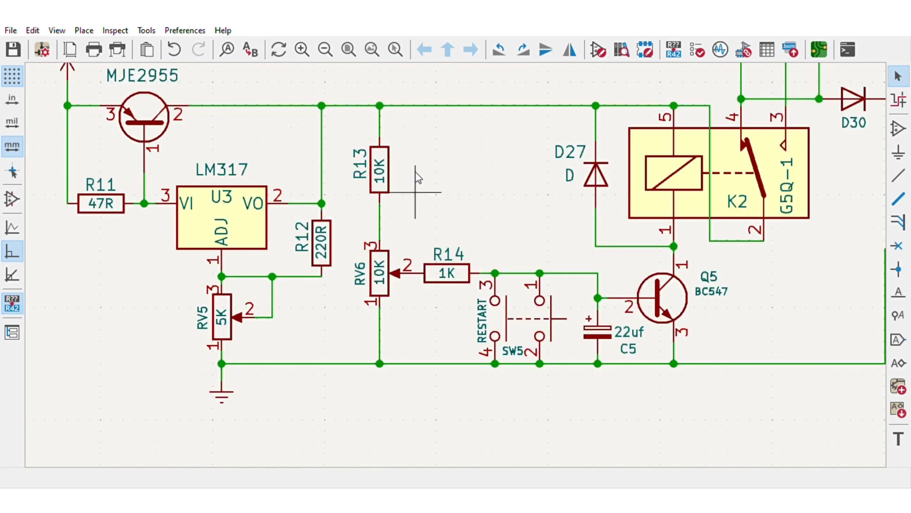
pyautogui.moveTo(670, 341)
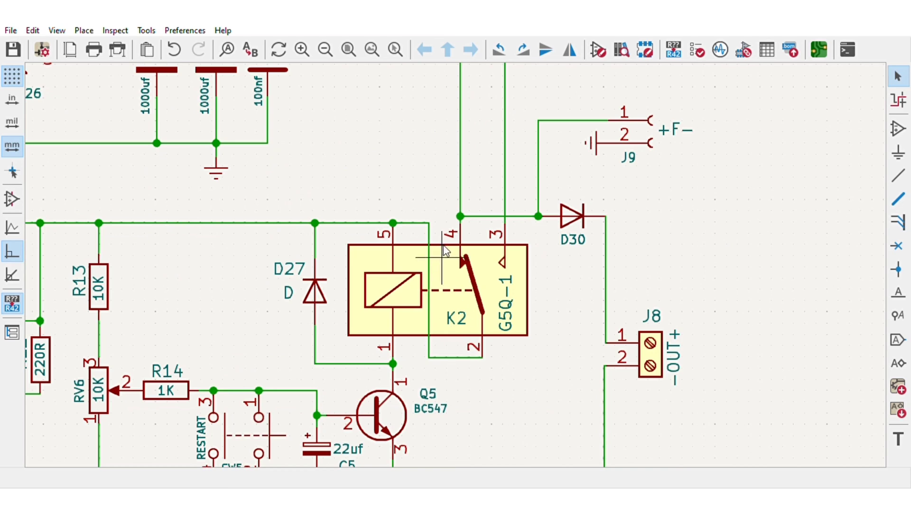
pyautogui.scroll(-3)
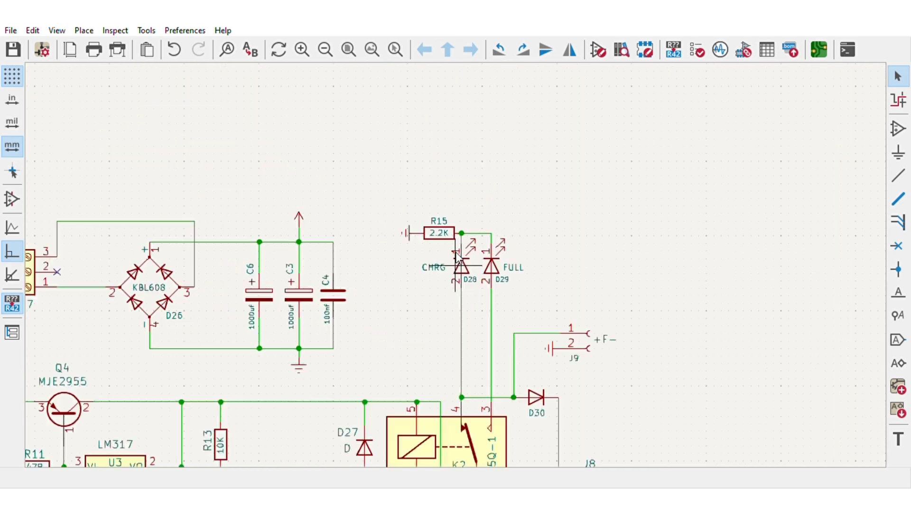
pyautogui.scroll(-3)
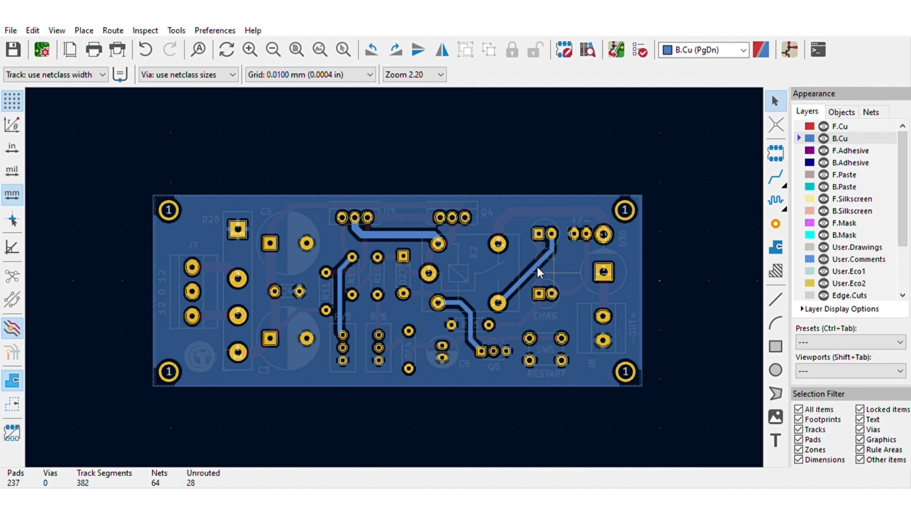
pyautogui.click(844, 198)
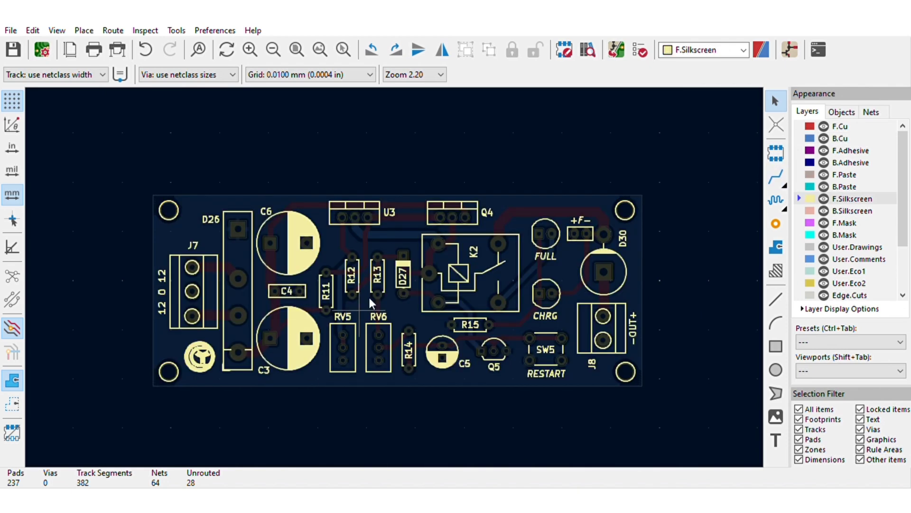
pyautogui.click(615, 49)
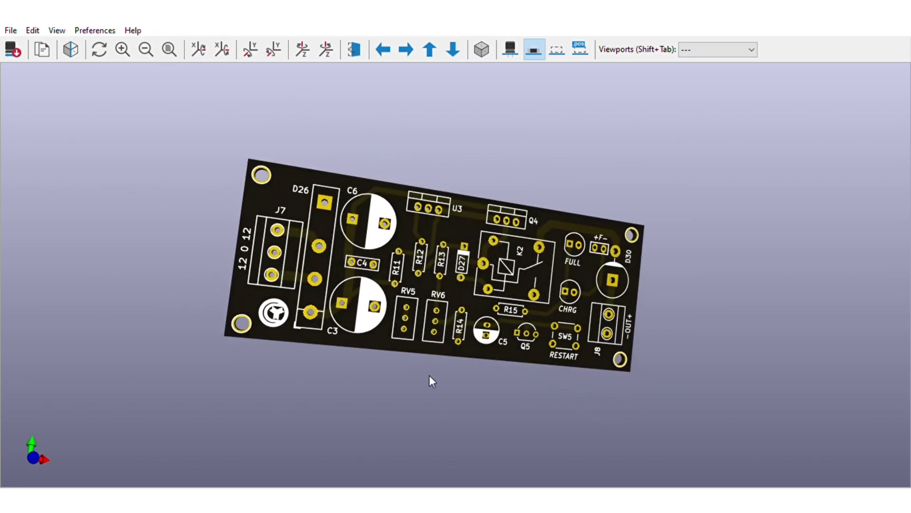
# Inspect the 3D board, then upload the Gerber zip to JLCPCB for a 2-layer 39×100 mm quote
pyautogui.click(510, 49)
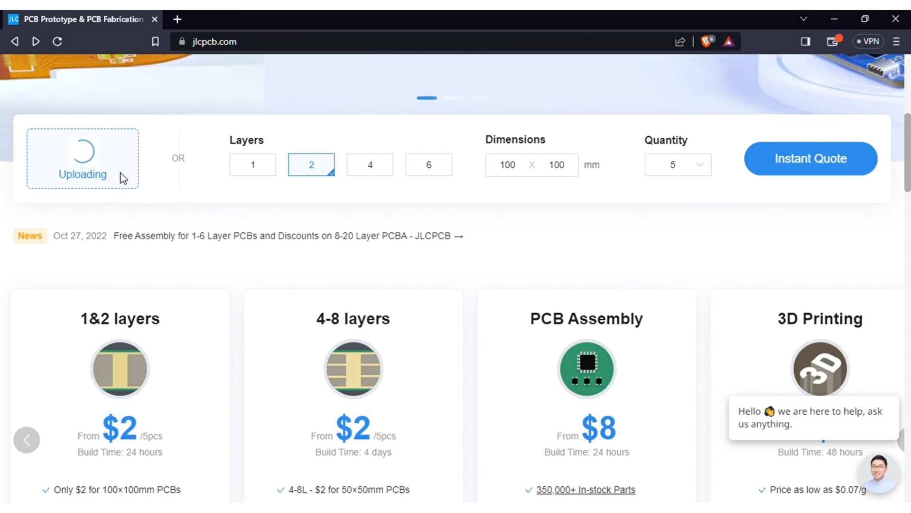
pyautogui.click(83, 158)
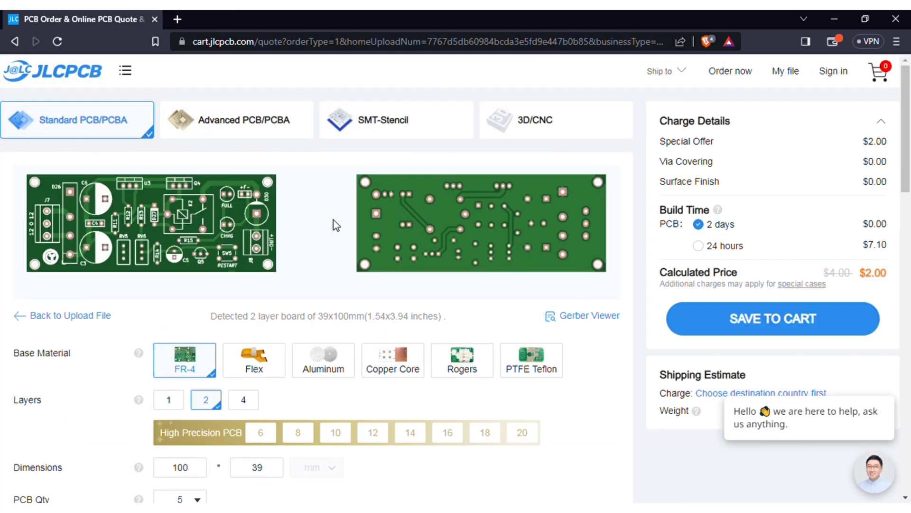
# Scroll to JLCPCB's PCB specifications: FR-4, 5 pieces, 1.6 mm, green, $2
pyautogui.scroll(-3)
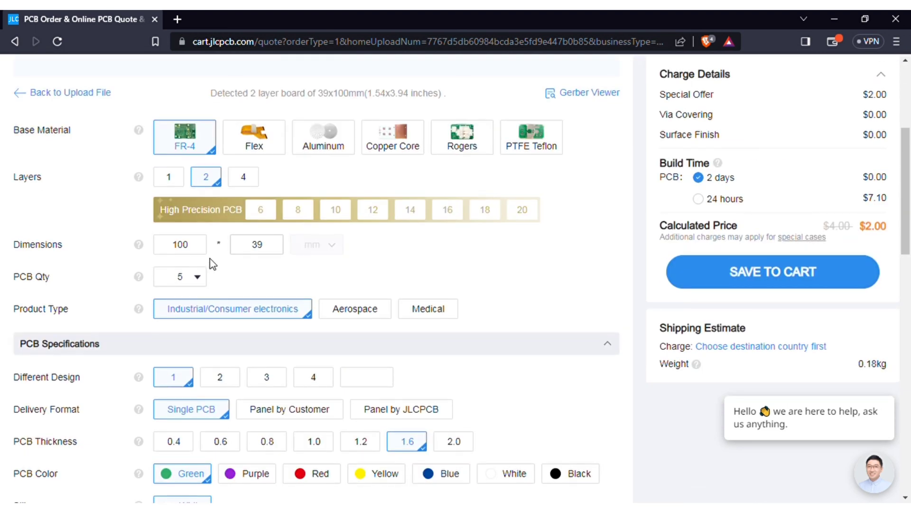
pyautogui.moveTo(247, 473)
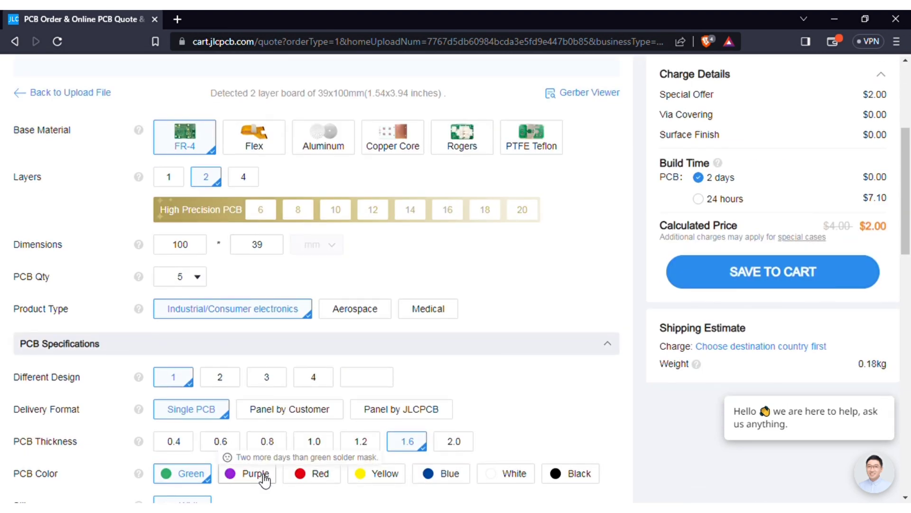